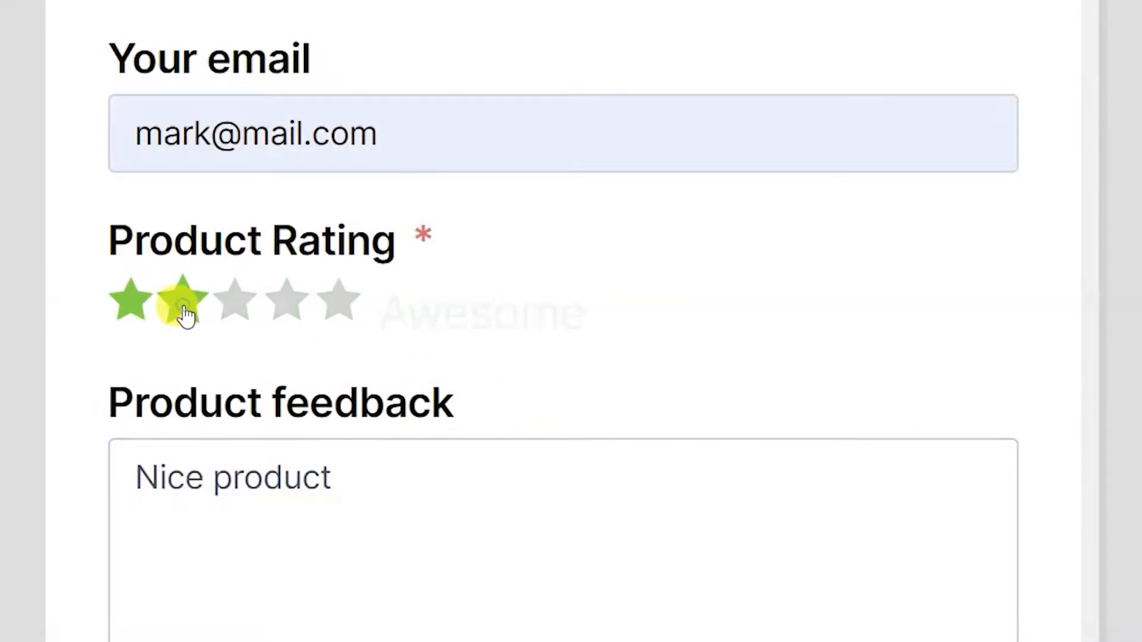
{"action": "mouse_move", "coordinate": [281, 300]}
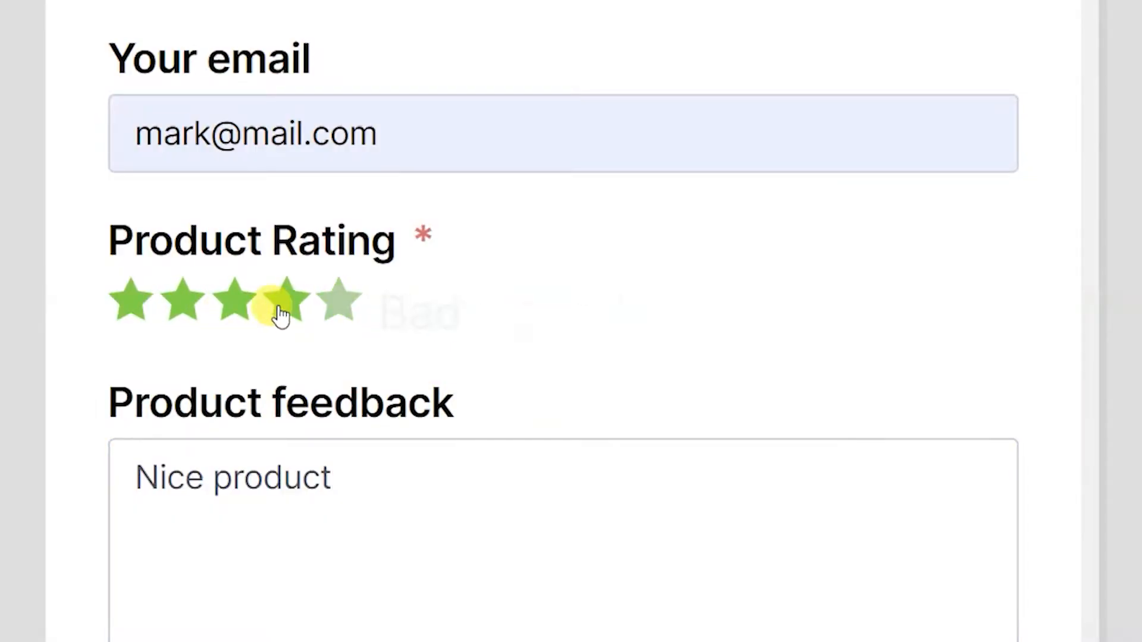
Step: Add a Ratings star field to the form, removing an extra duplicate rating field
{"action": "left_click", "coordinate": [131, 300]}
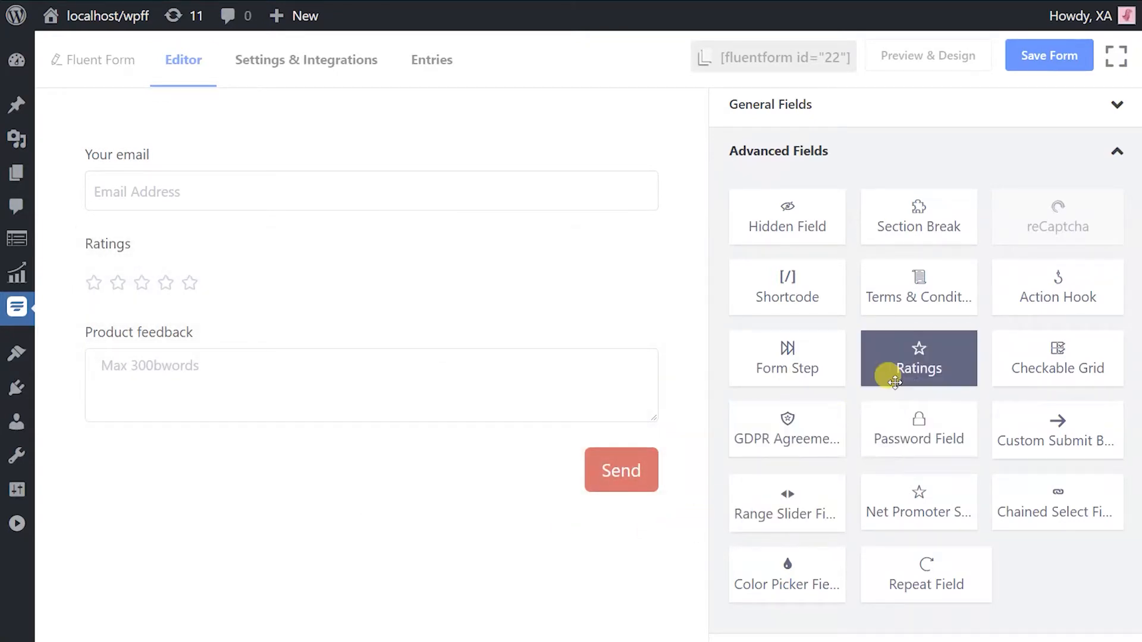
{"action": "left_click", "coordinate": [917, 358]}
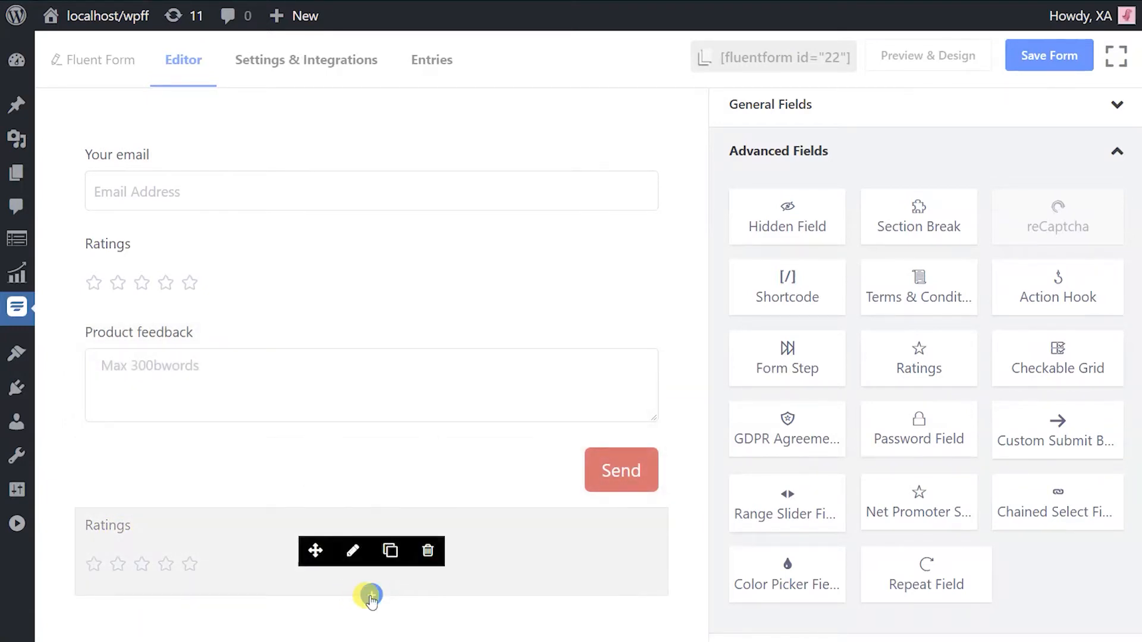
{"action": "left_click", "coordinate": [371, 594]}
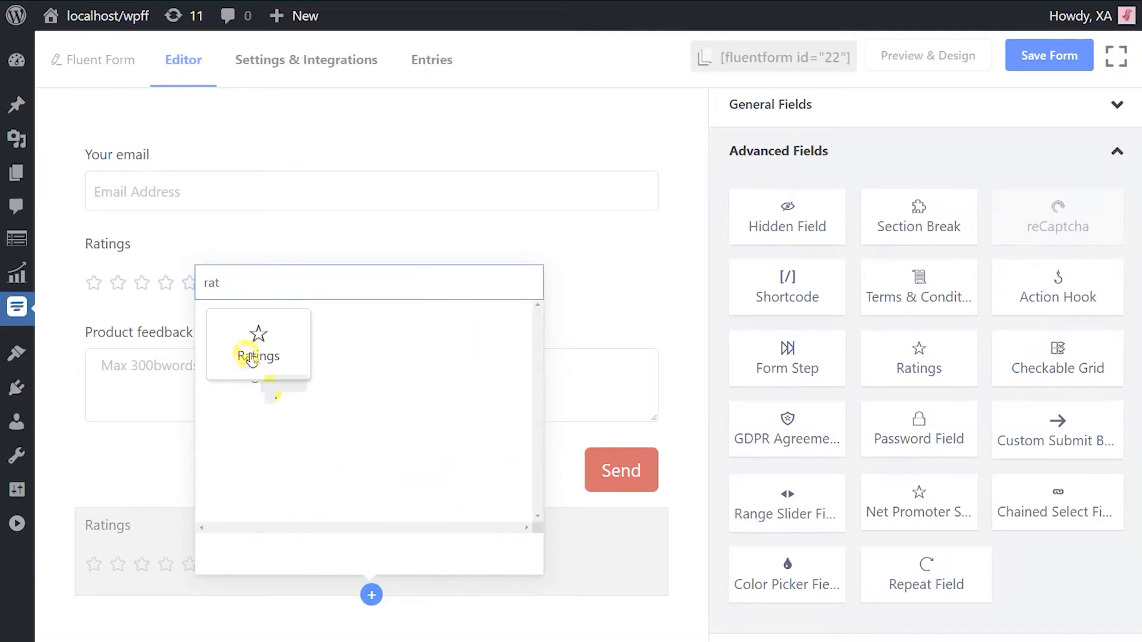
{"action": "left_click", "coordinate": [257, 356]}
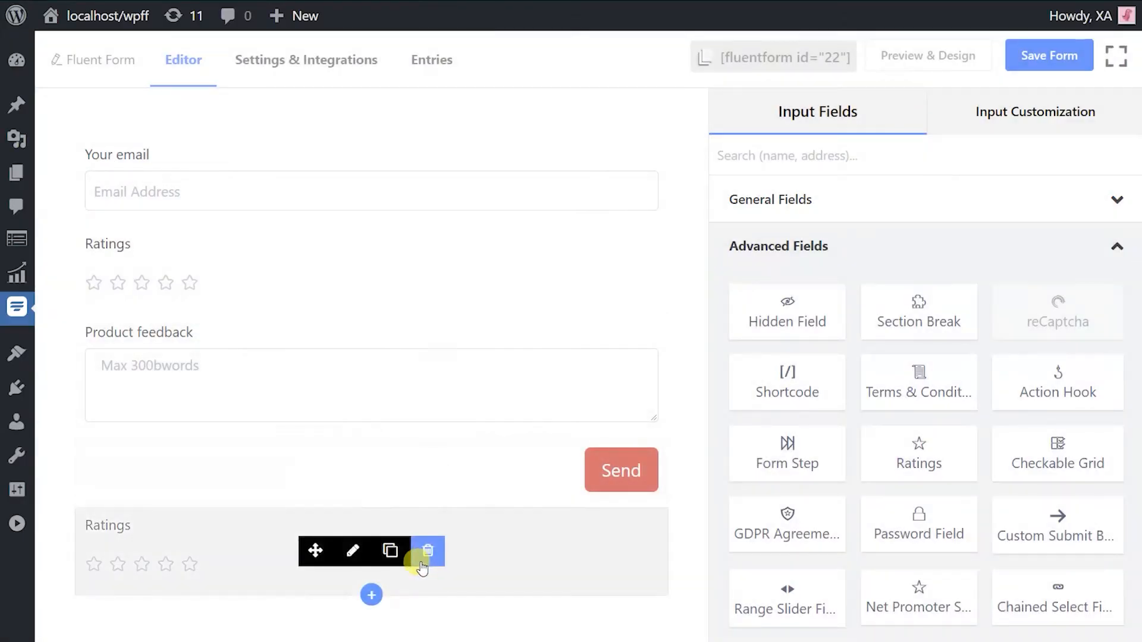
{"action": "left_click", "coordinate": [428, 550]}
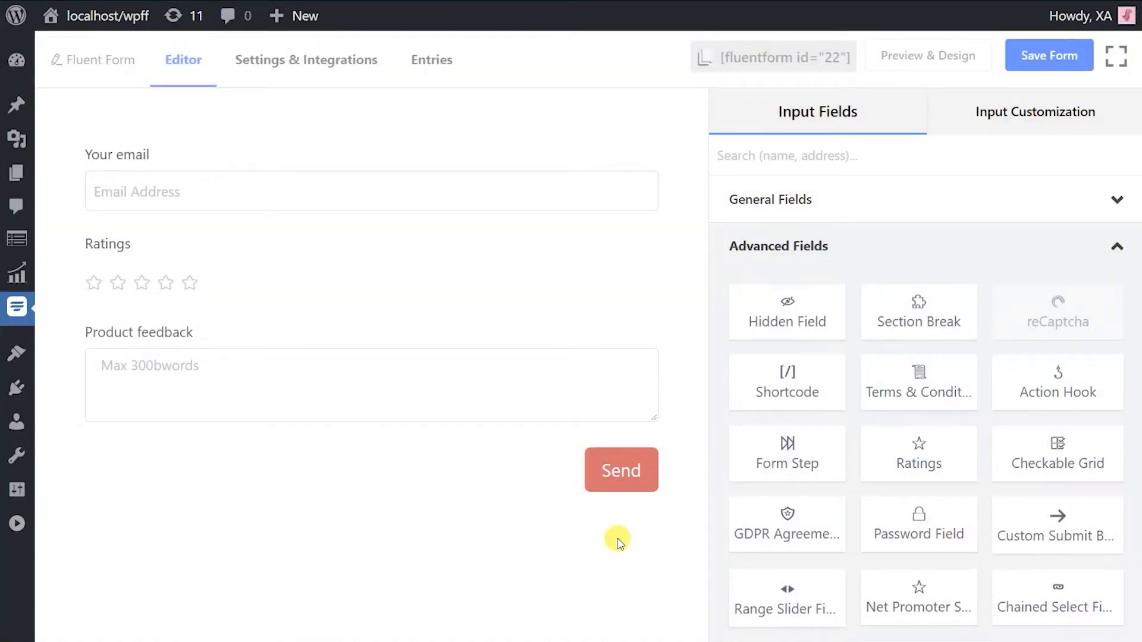
Step: Rename the Ratings field's Element Label to 'Product Rating'
{"action": "left_click", "coordinate": [240, 283]}
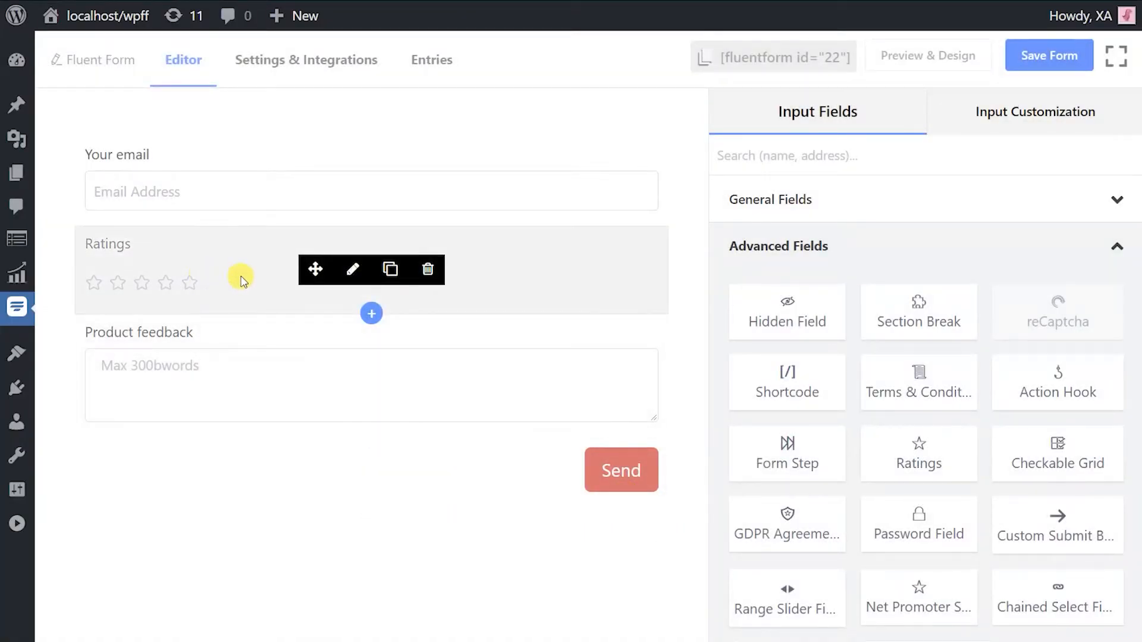
{"action": "left_click", "coordinate": [353, 270]}
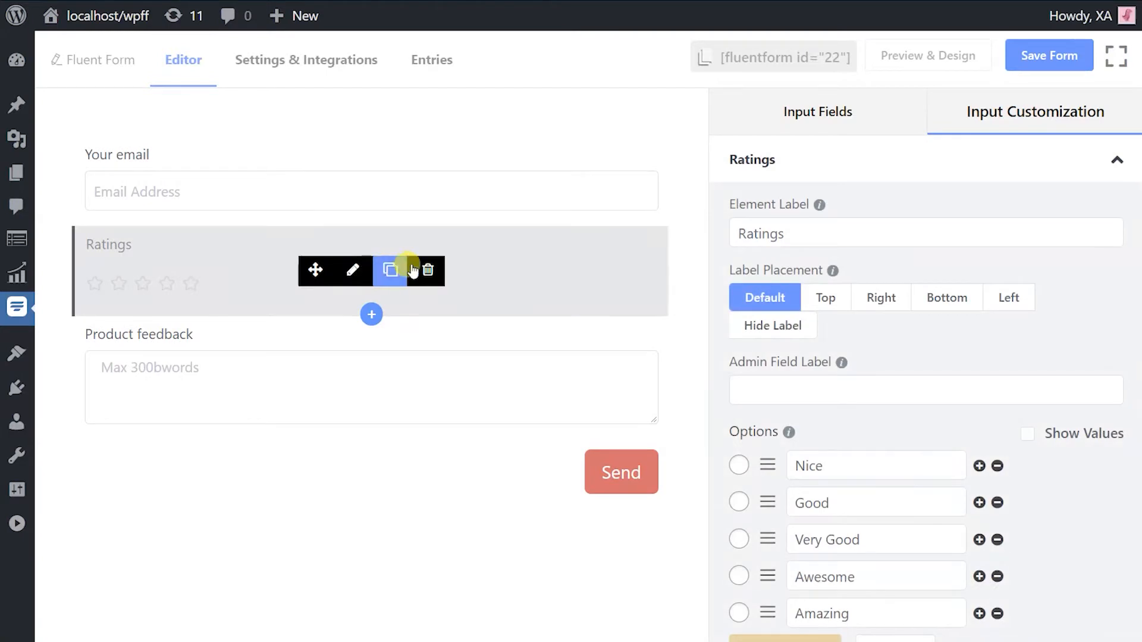
{"action": "mouse_move", "coordinate": [498, 284]}
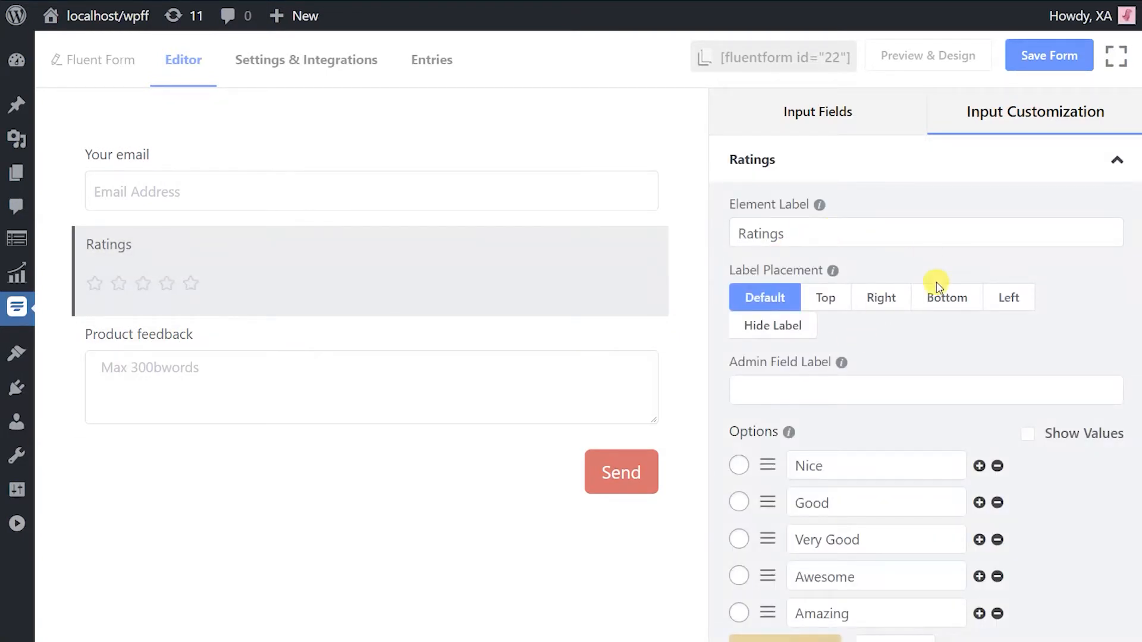
{"action": "left_click", "coordinate": [874, 232]}
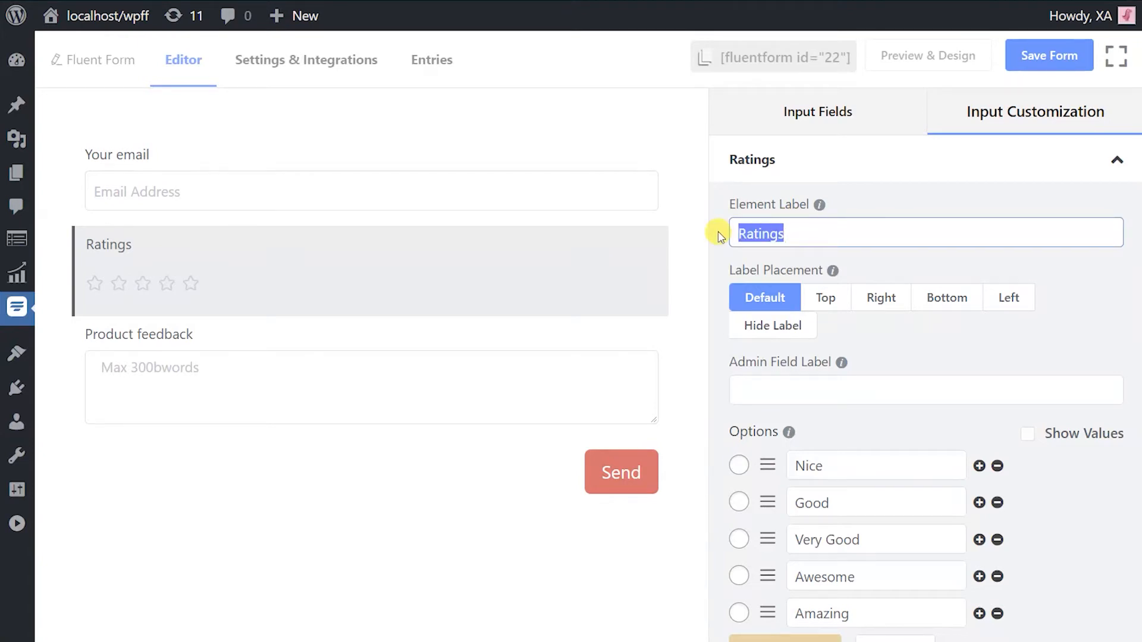
{"action": "type", "text": "Product Rating"}
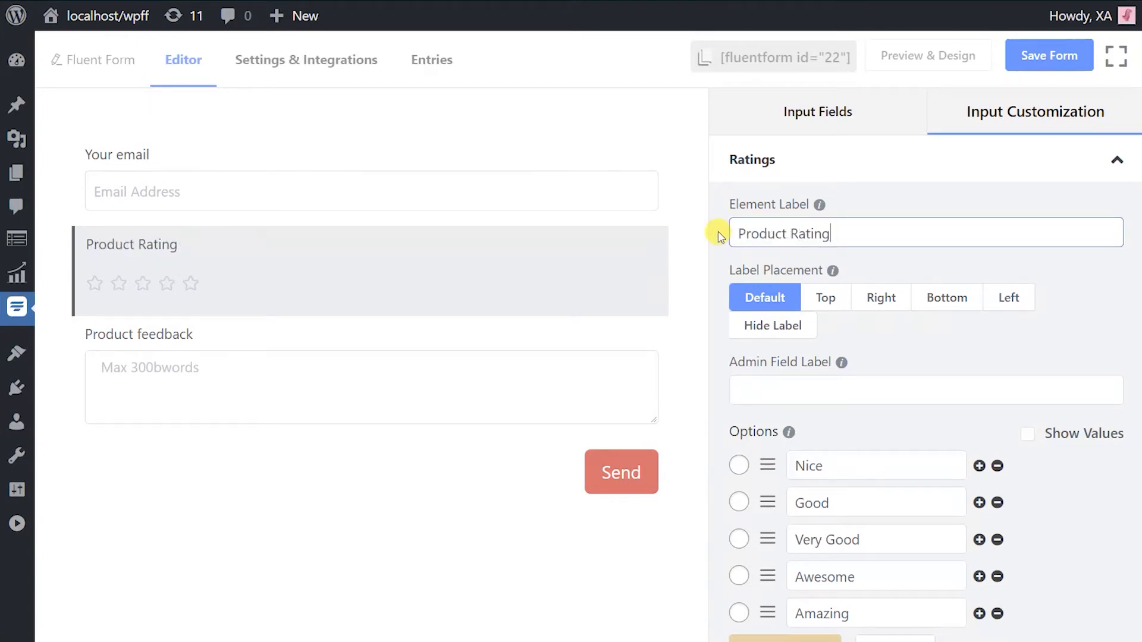
{"action": "mouse_move", "coordinate": [826, 278]}
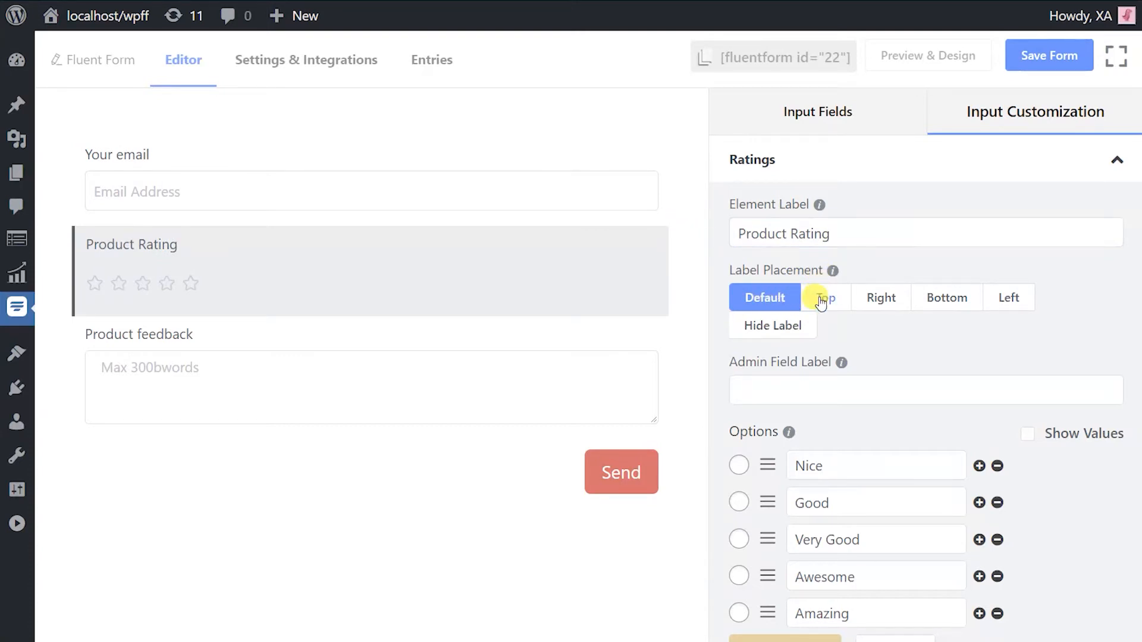
Step: Try left and hidden label placements, then return the label to Default
{"action": "left_click", "coordinate": [1008, 297]}
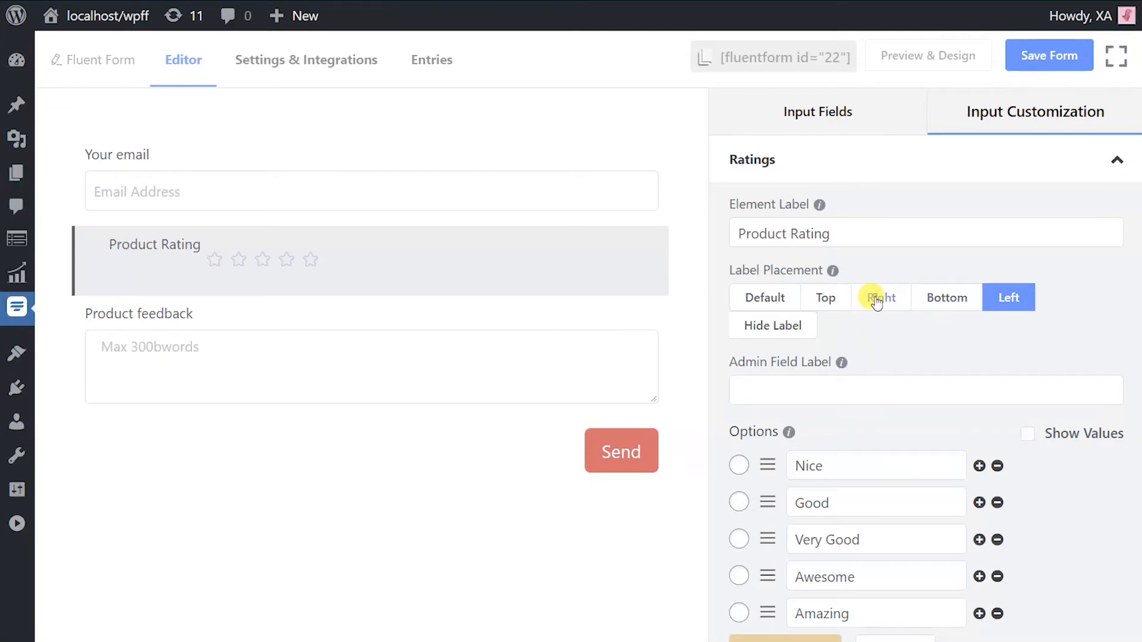
{"action": "left_click", "coordinate": [771, 326]}
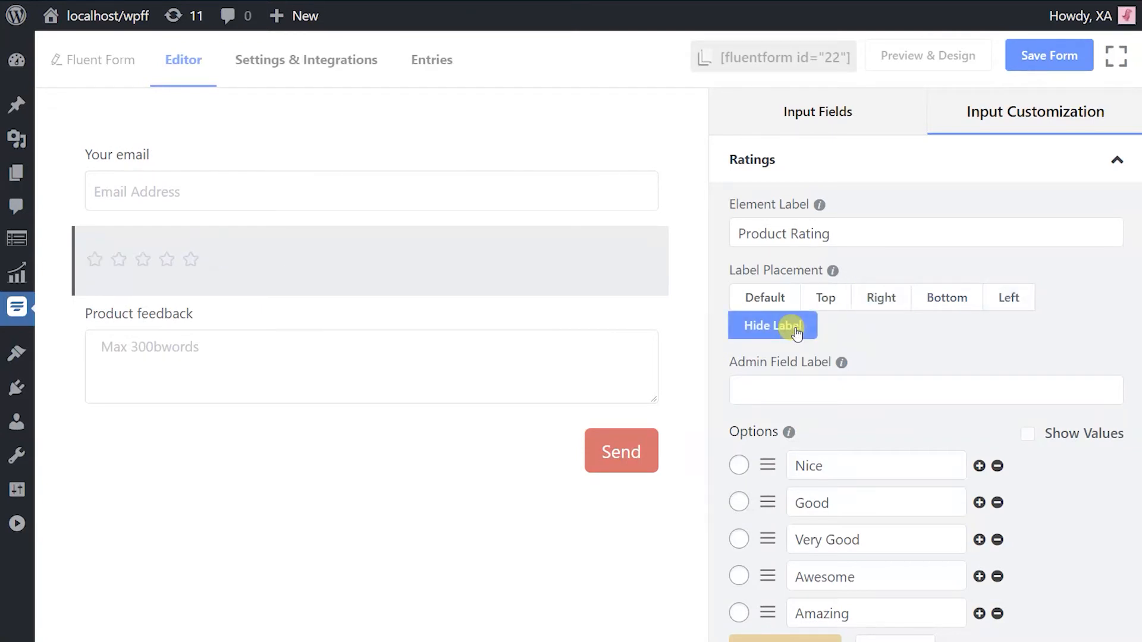
{"action": "left_click", "coordinate": [764, 297]}
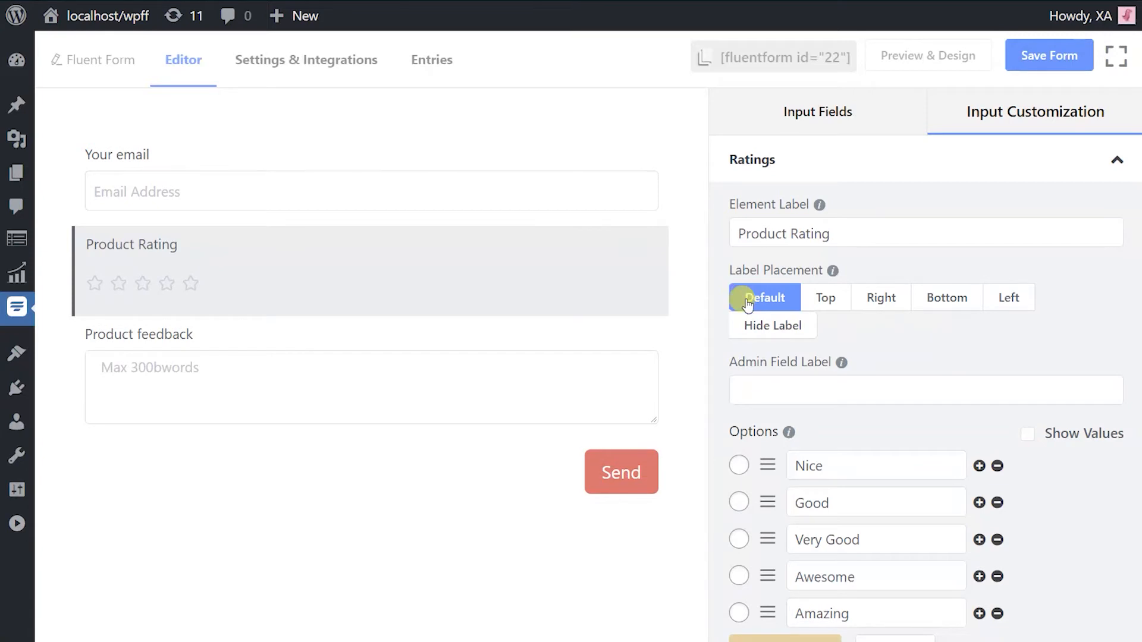
Step: Give the Product Rating field the Admin Field Label 'user_ratings', dismissing spell-check suggestions
{"action": "type", "text": "u"}
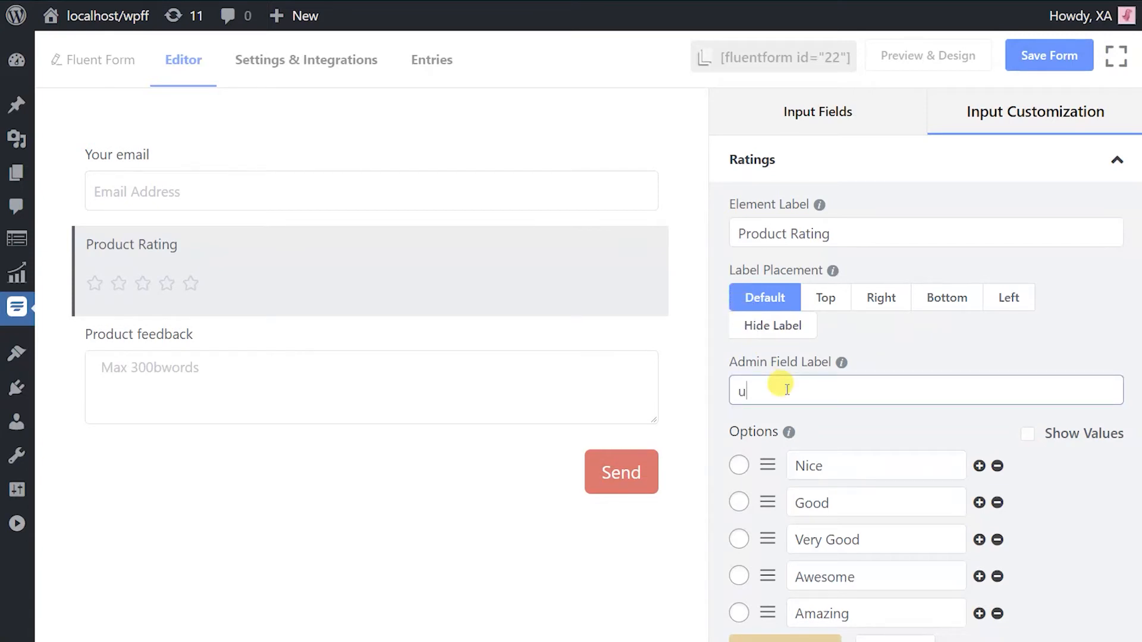
{"action": "type", "text": "ser_ratings"}
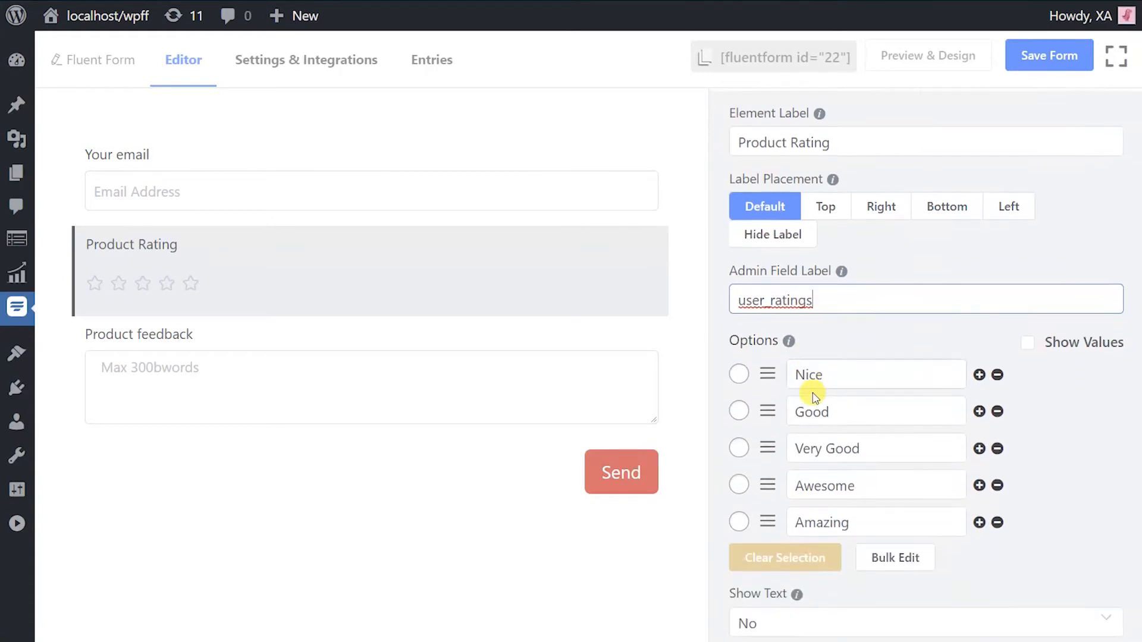
{"action": "right_click", "coordinate": [774, 299]}
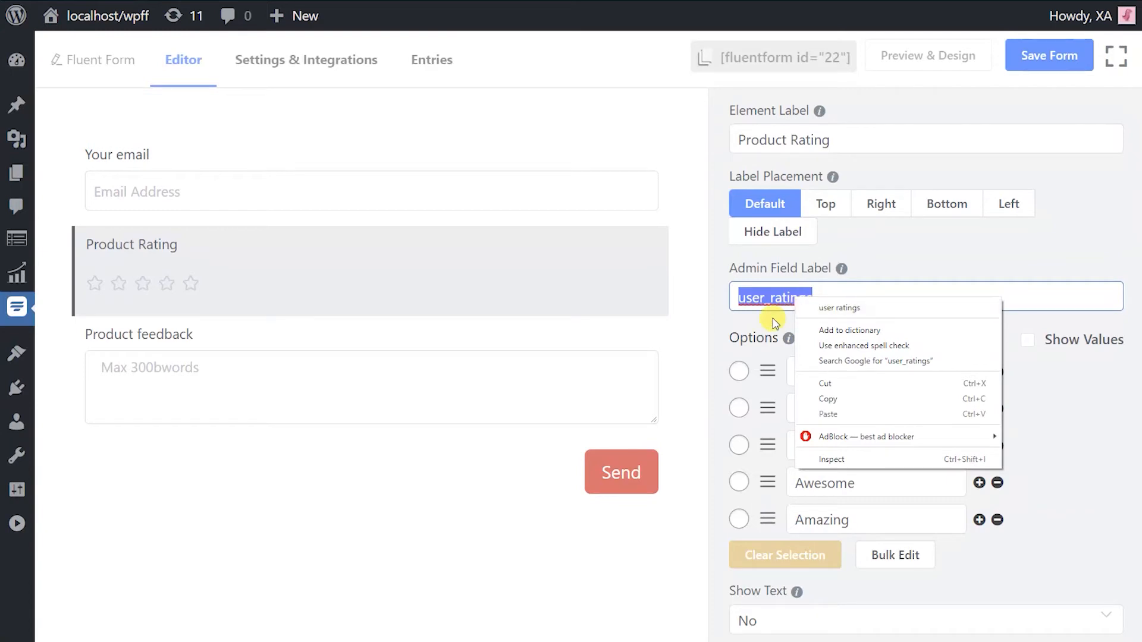
{"action": "left_click", "coordinate": [821, 338]}
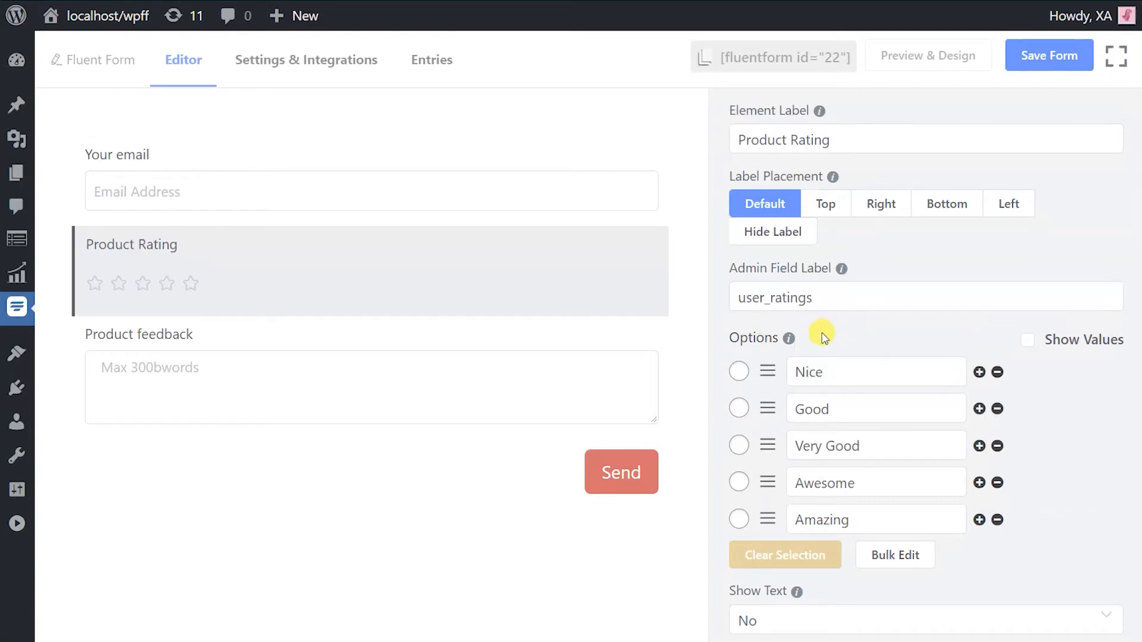
Step: Rename the first rating option to 'Bad', trying the default-selection radio buttons
{"action": "scroll", "scroll_direction": "down", "scroll_amount": 3}
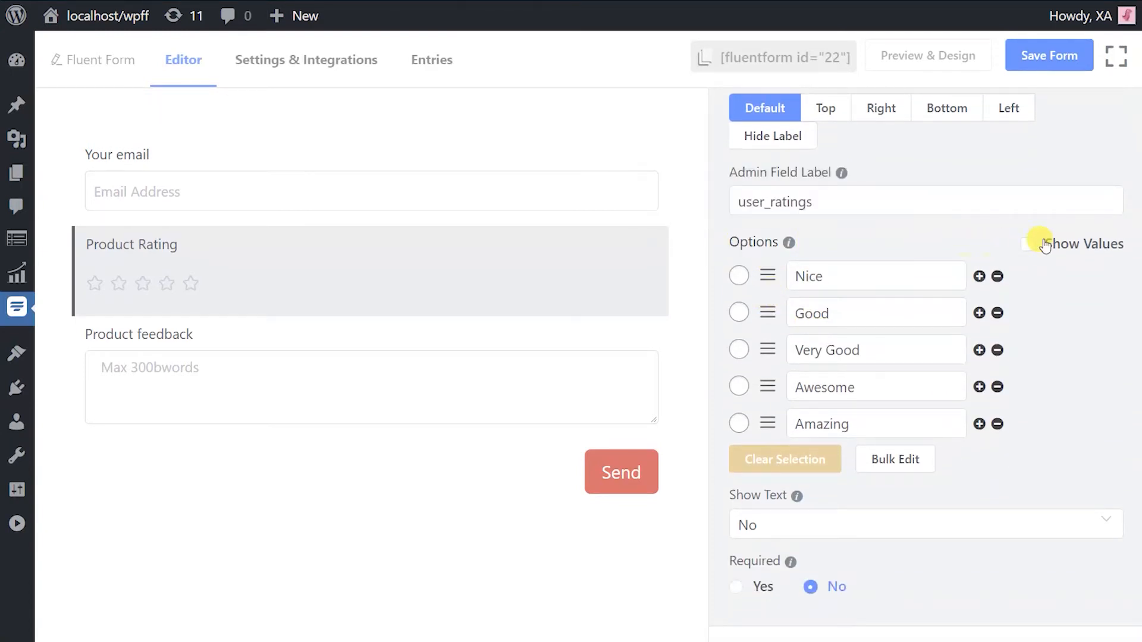
{"action": "left_click", "coordinate": [874, 276]}
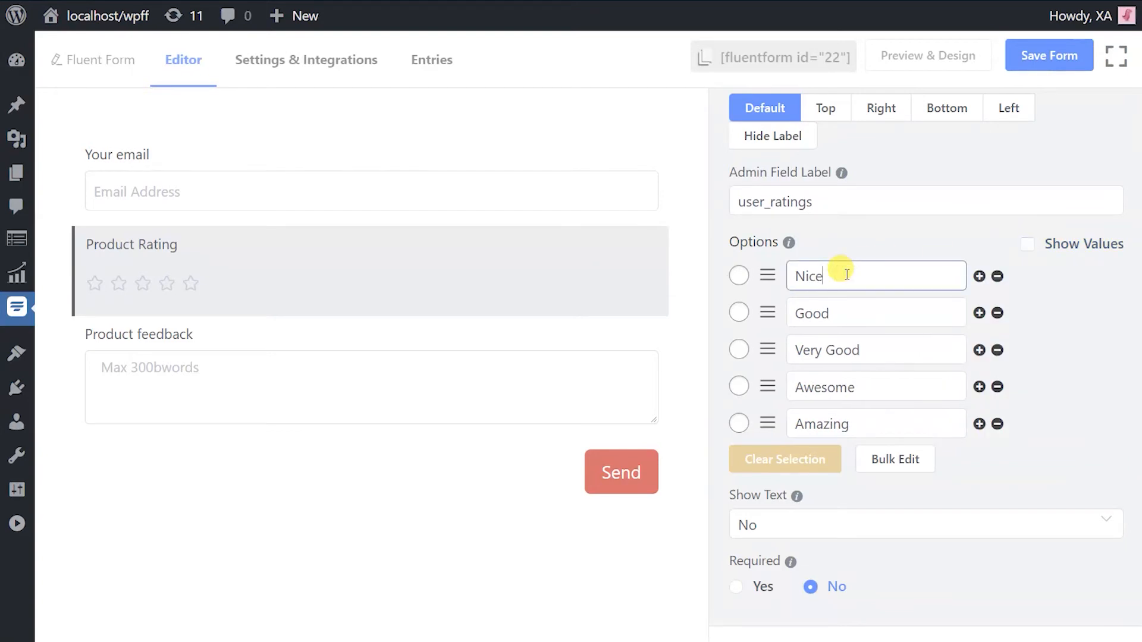
{"action": "left_click", "coordinate": [979, 276]}
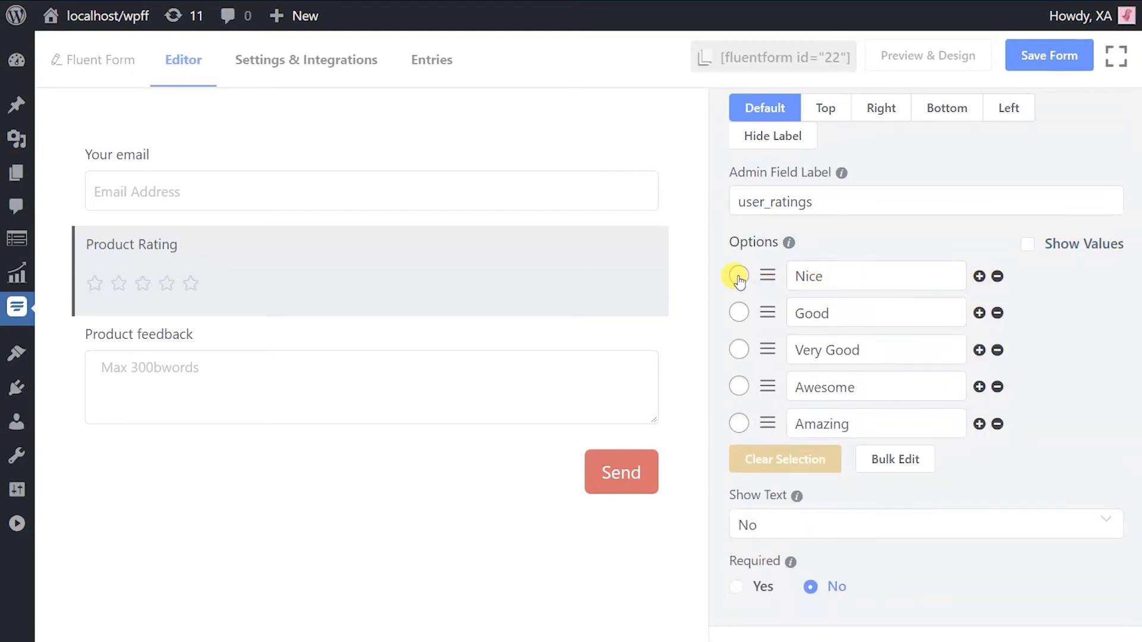
{"action": "left_click", "coordinate": [738, 275]}
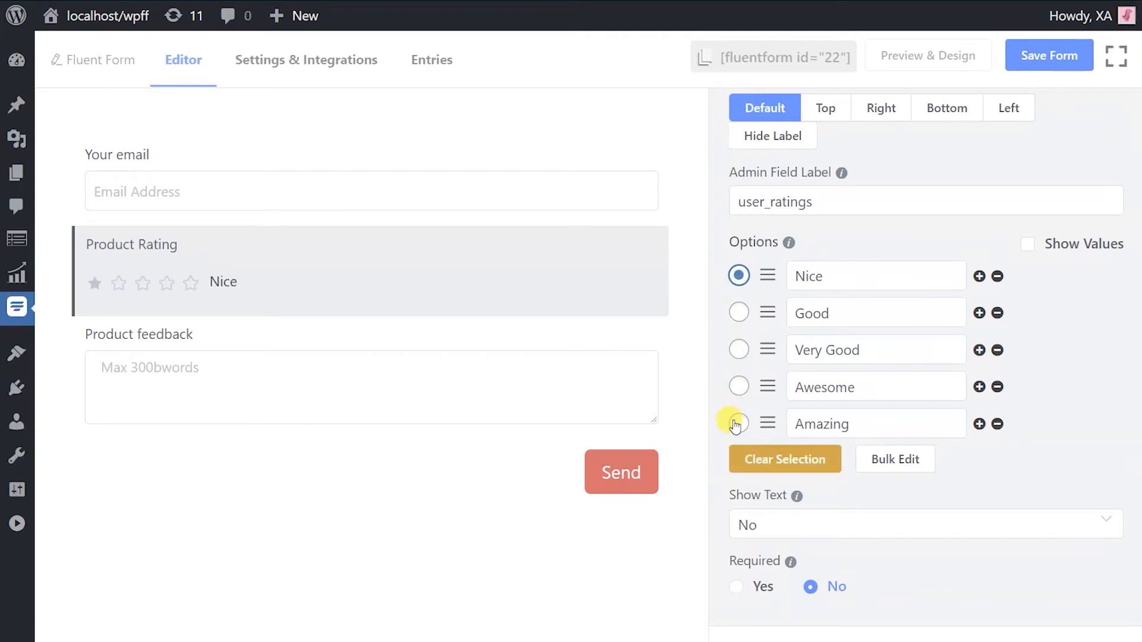
{"action": "left_click", "coordinate": [738, 424]}
{"action": "type", "text": "No so"}
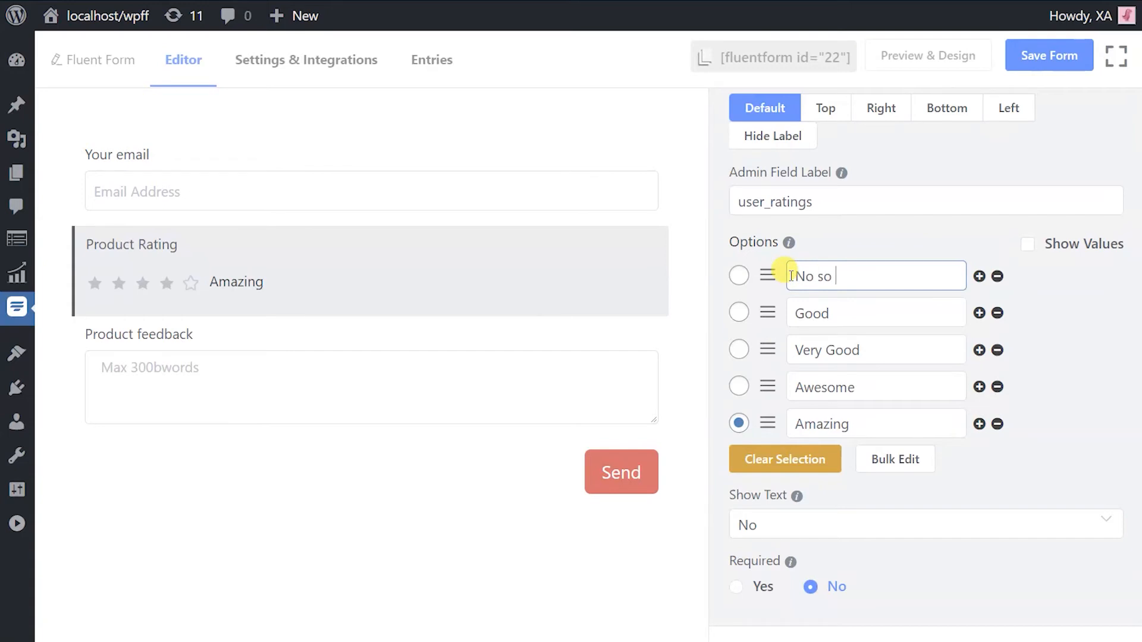
{"action": "type", "text": "Bad"}
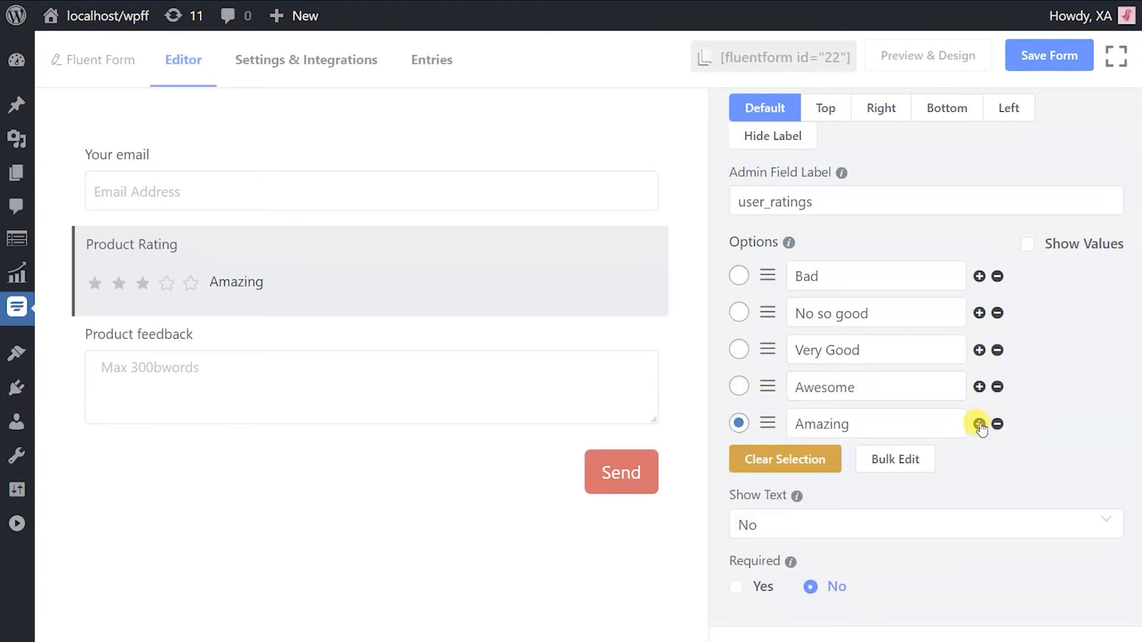
Step: Add an extra rating option and remove it again, keeping five options
{"action": "left_click", "coordinate": [979, 423]}
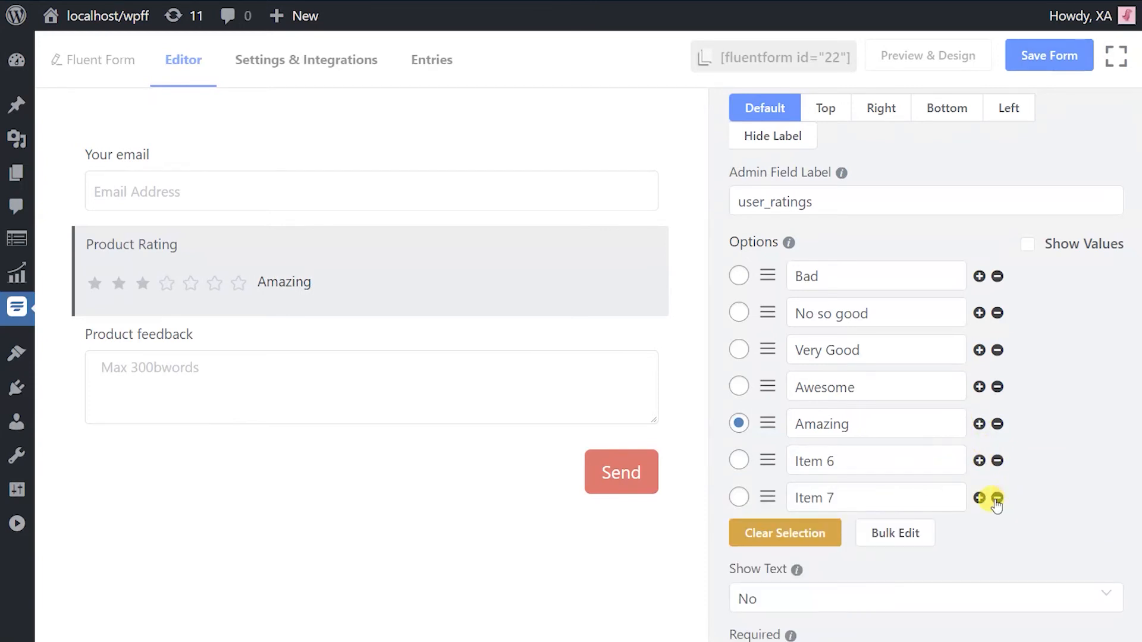
{"action": "left_click", "coordinate": [996, 497]}
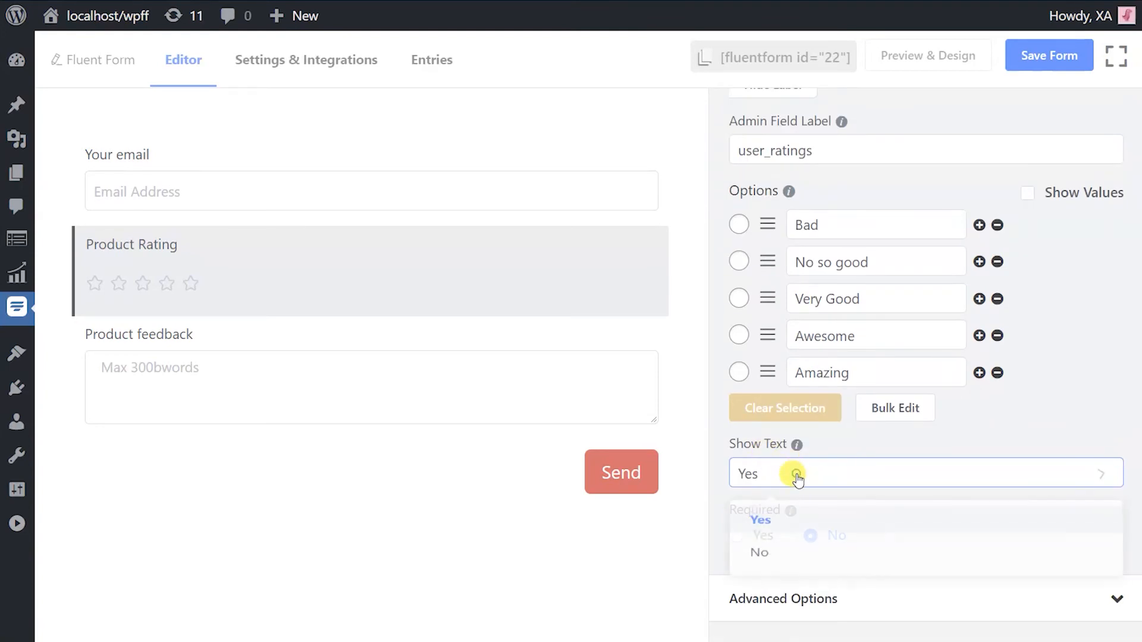
Step: Set Show Text and Required to Yes, review Advanced Options, and save the form
{"action": "left_click", "coordinate": [756, 520]}
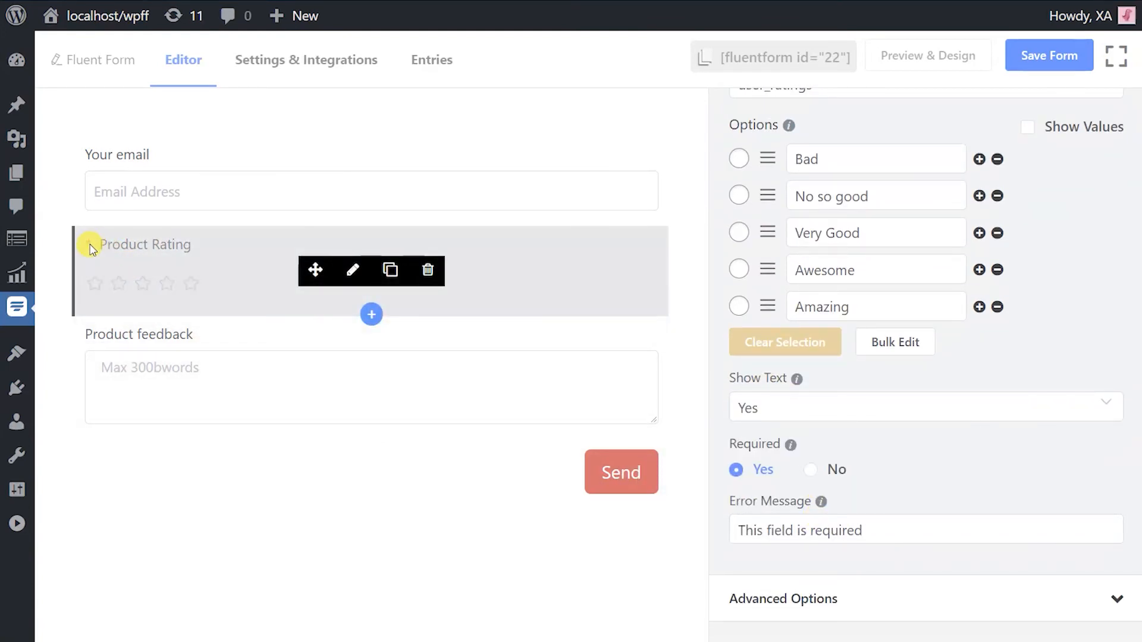
{"action": "left_click", "coordinate": [874, 529]}
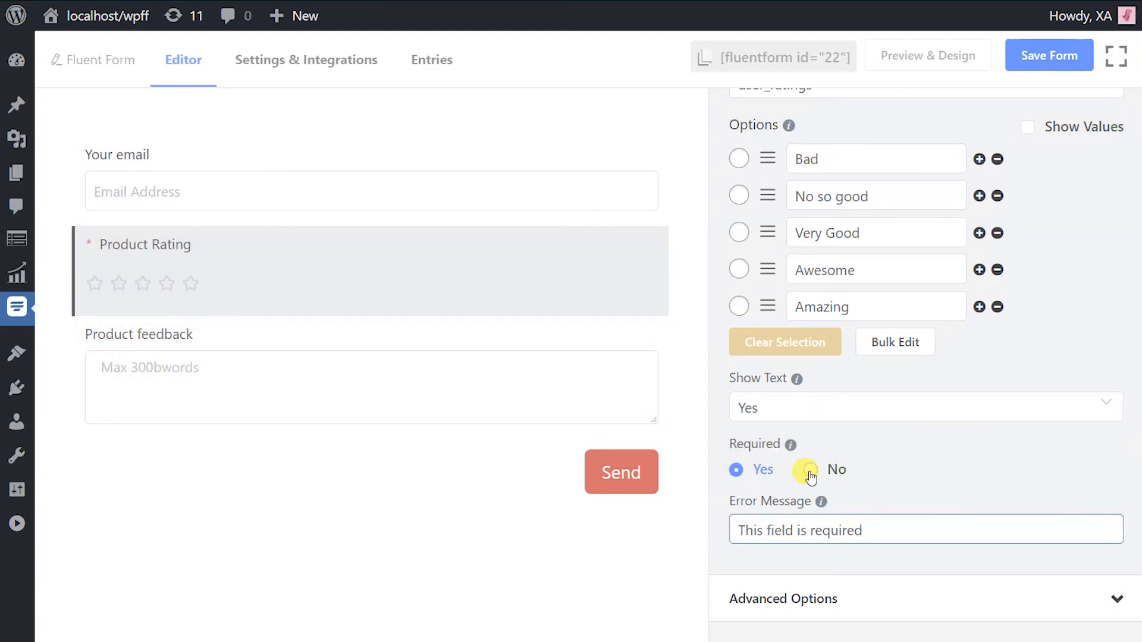
{"action": "left_click", "coordinate": [783, 598]}
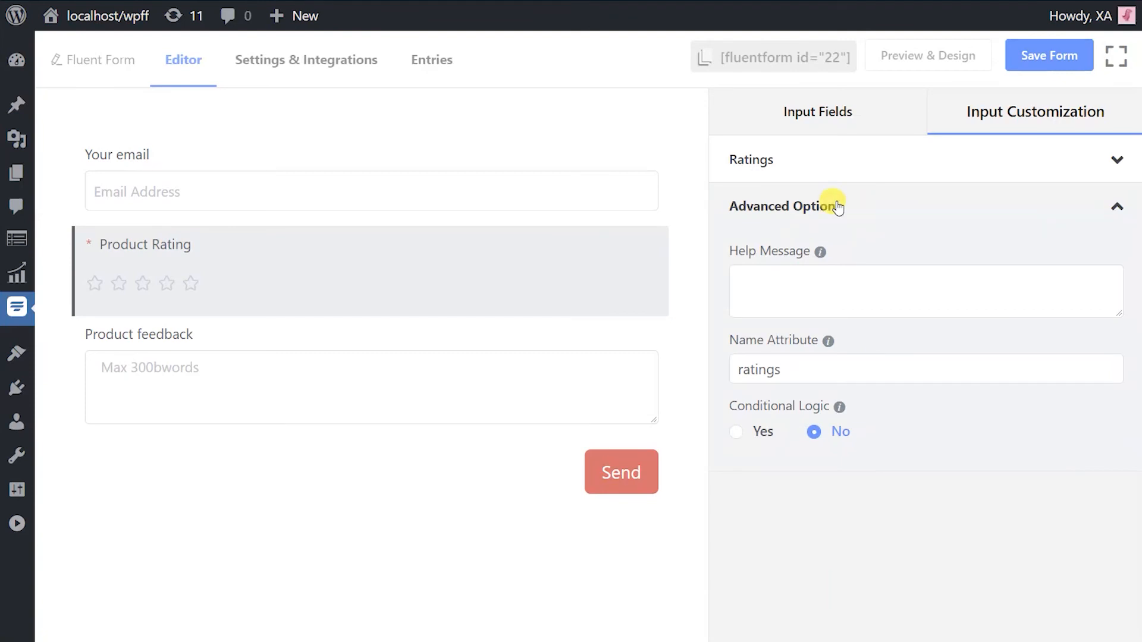
{"action": "mouse_move", "coordinate": [932, 323]}
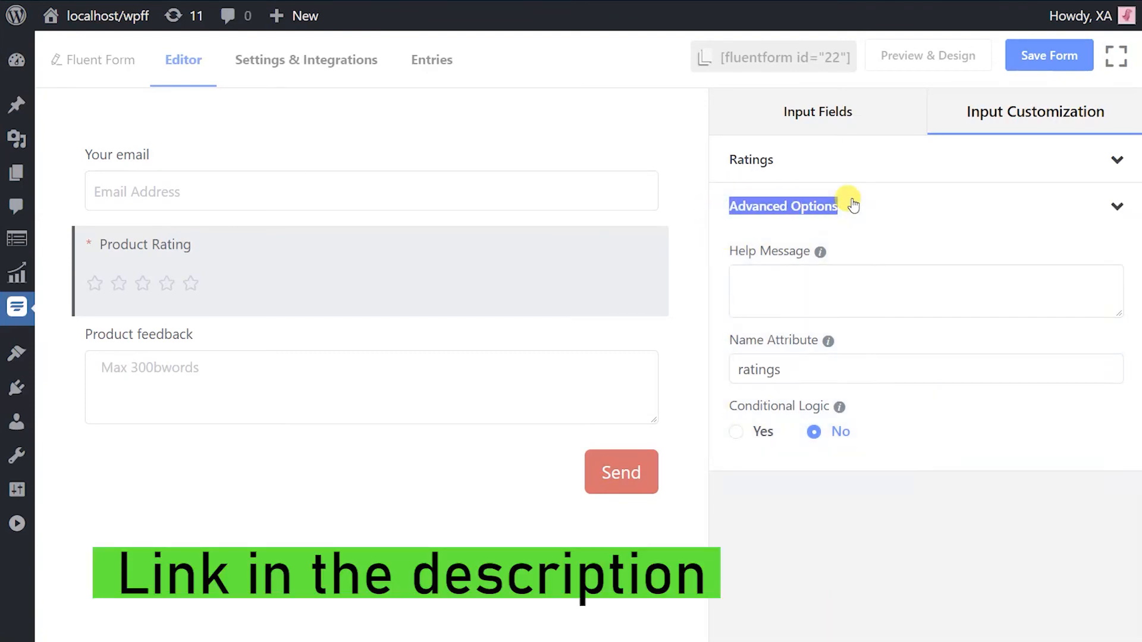
{"action": "left_click", "coordinate": [750, 159]}
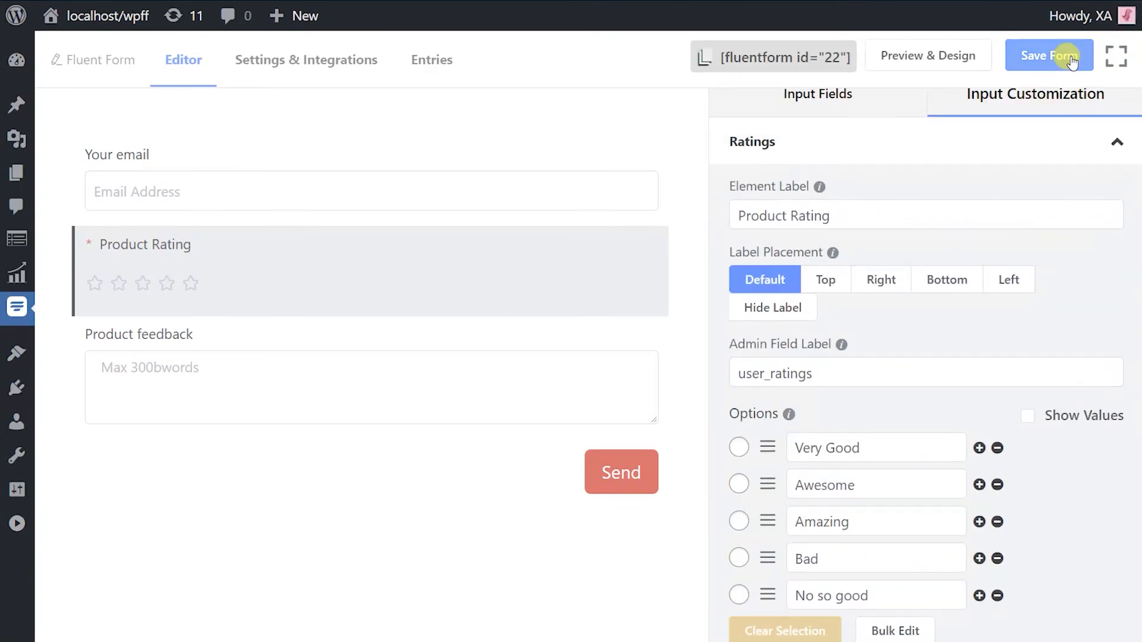
{"action": "left_click", "coordinate": [927, 56]}
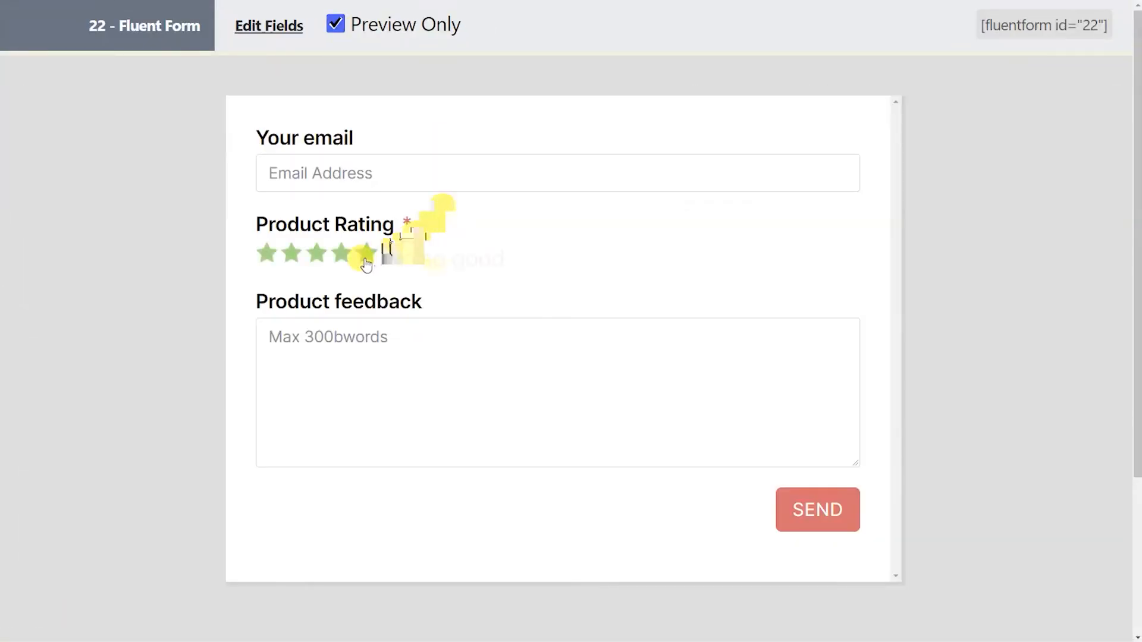